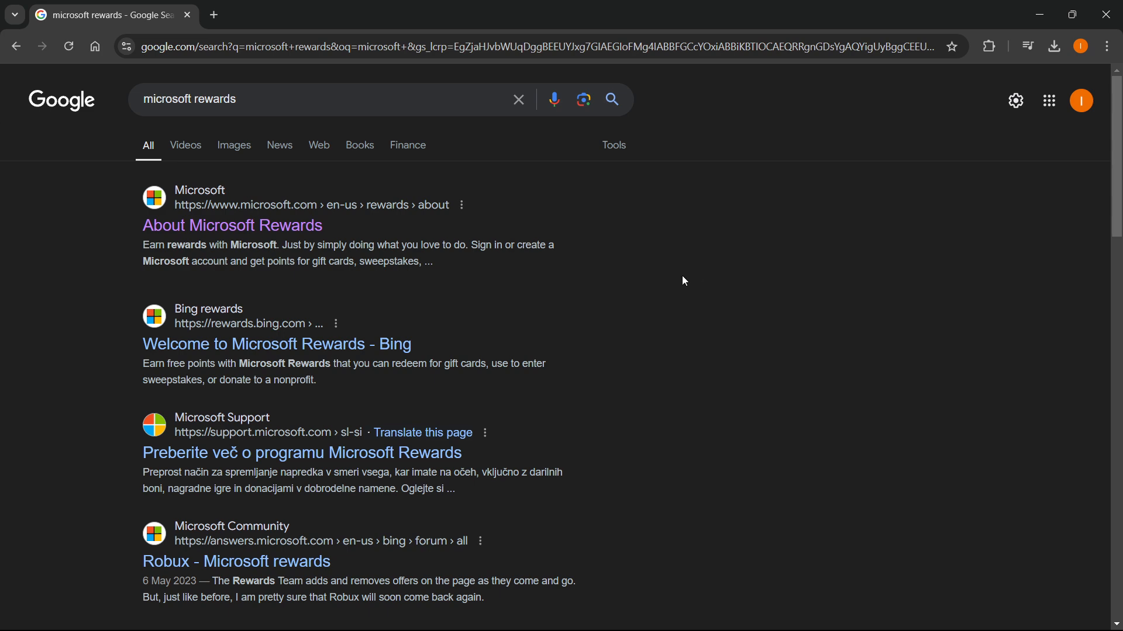
mouse_move(685, 248)
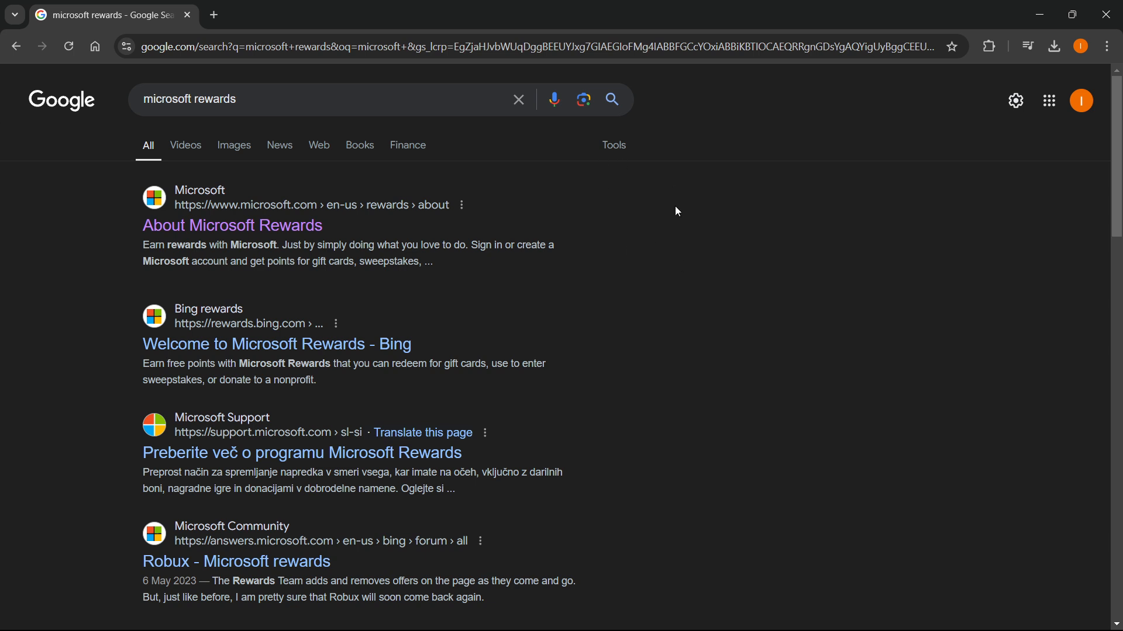
mouse_move(271, 84)
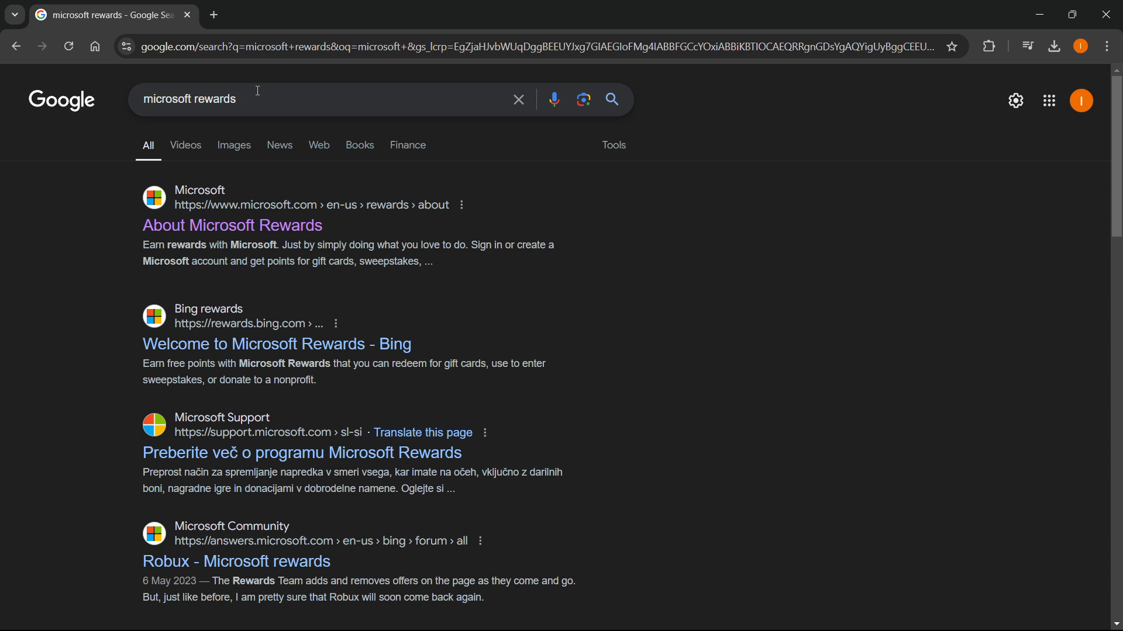
mouse_move(231, 226)
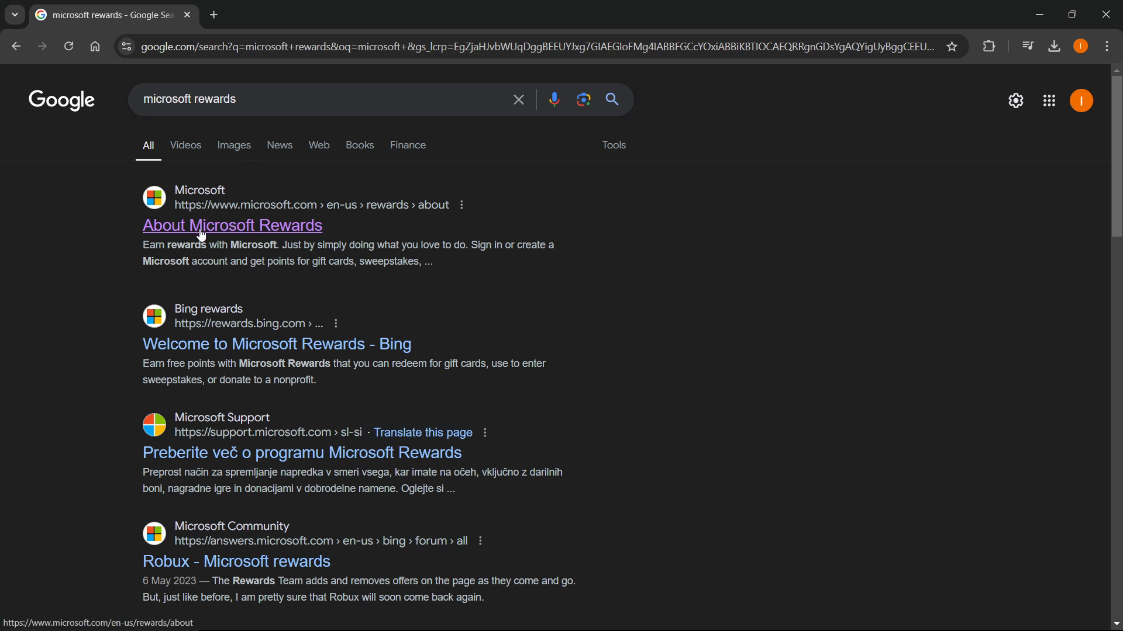
- Open the Microsoft Rewards dashboard (97 points), scroll the activities, and go to Redeem
click(232, 225)
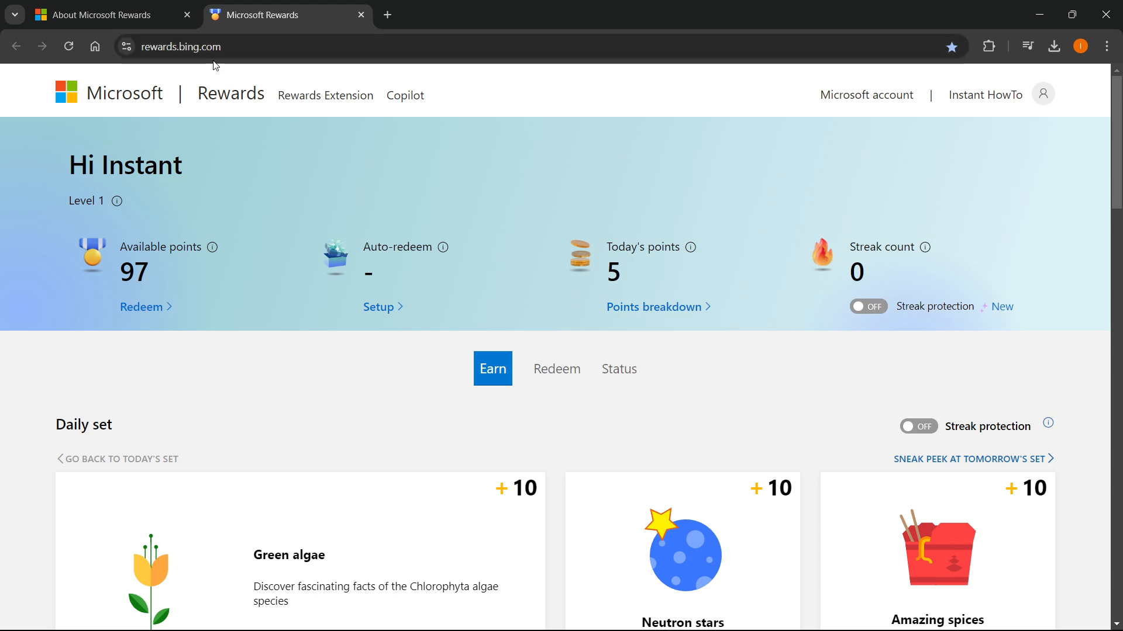
mouse_move(368, 228)
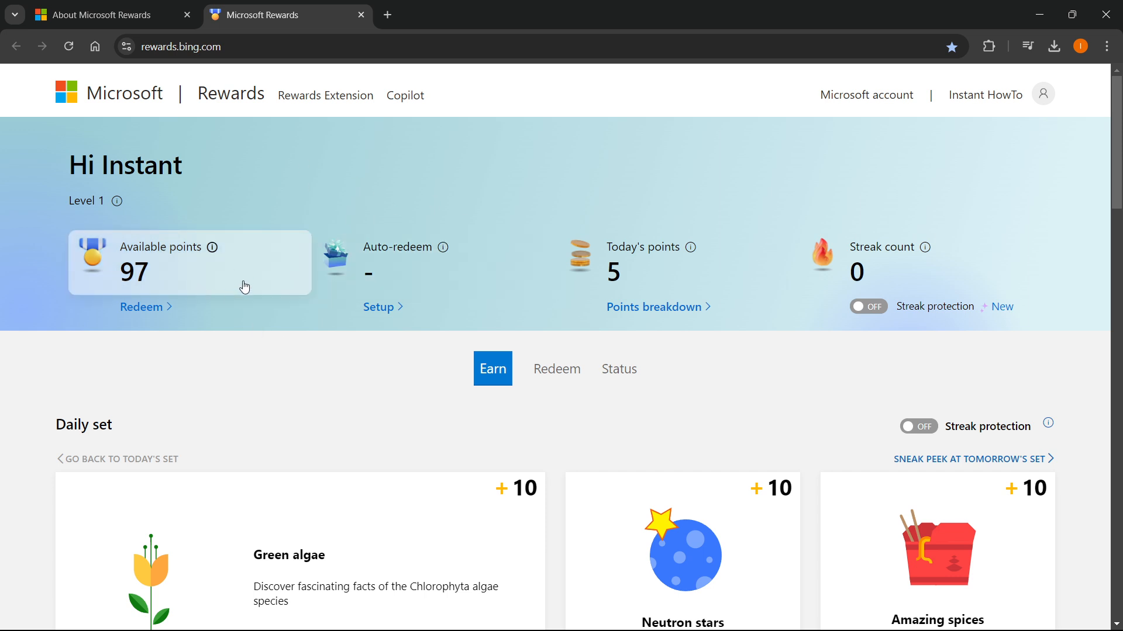
scroll(down, 3)
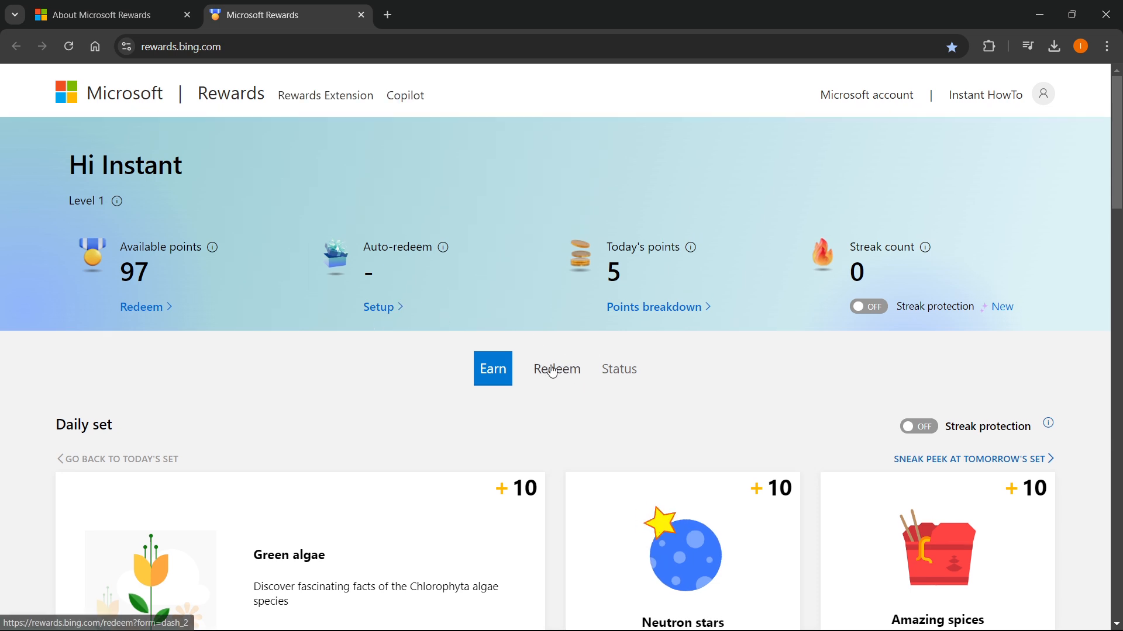
click(556, 369)
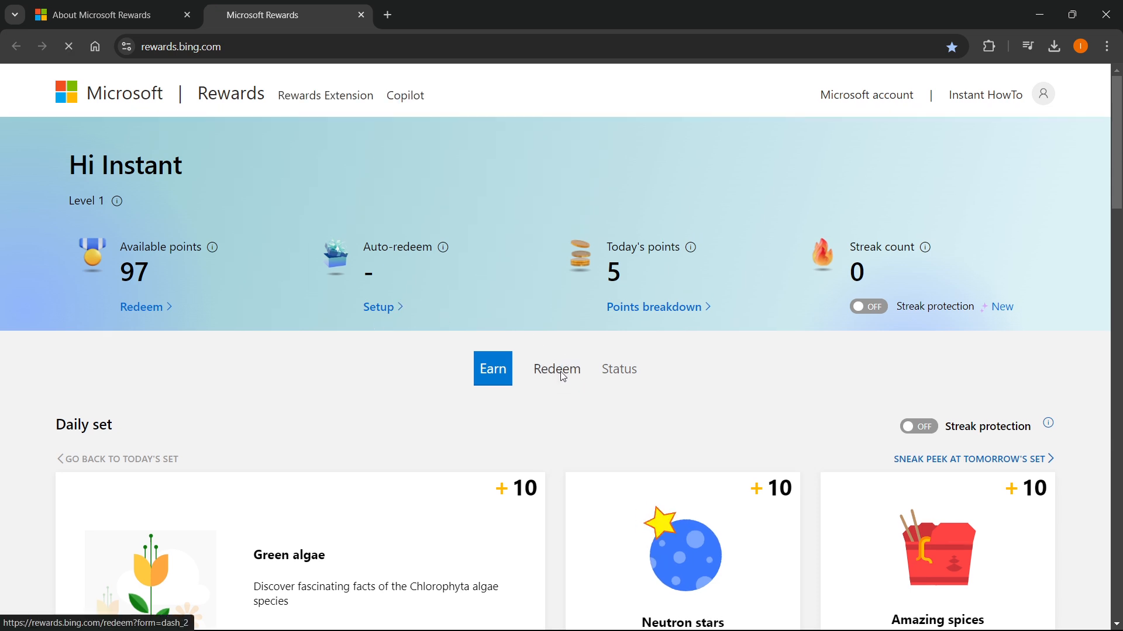
- Search the Redeem catalog for 'spotify', which returns no results
click(556, 369)
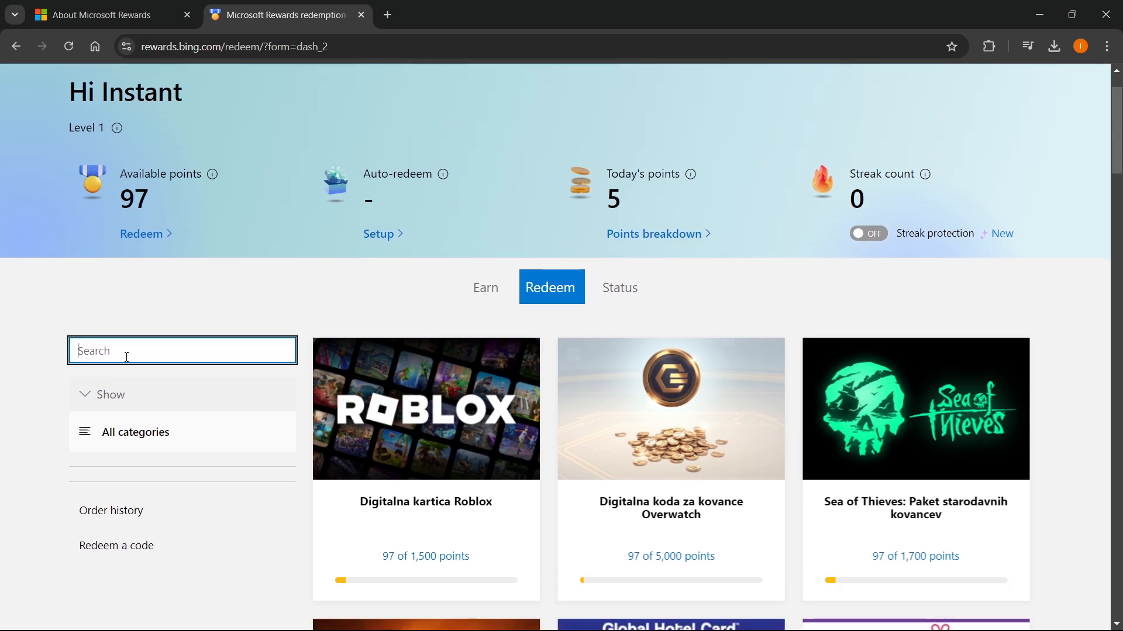
text(spotify)
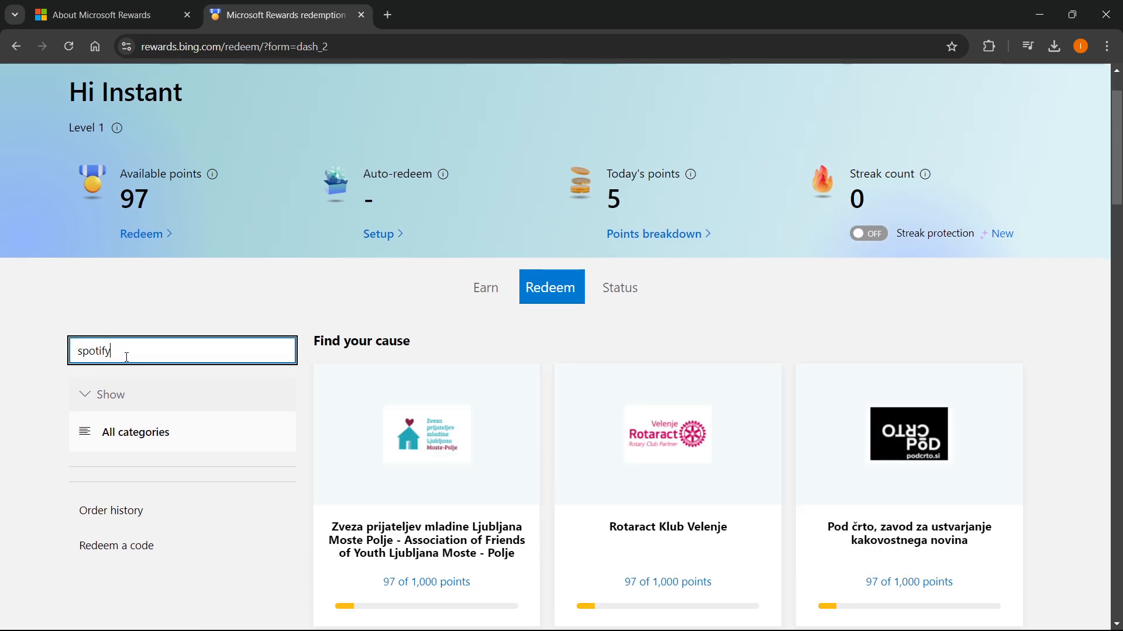
key(Enter)
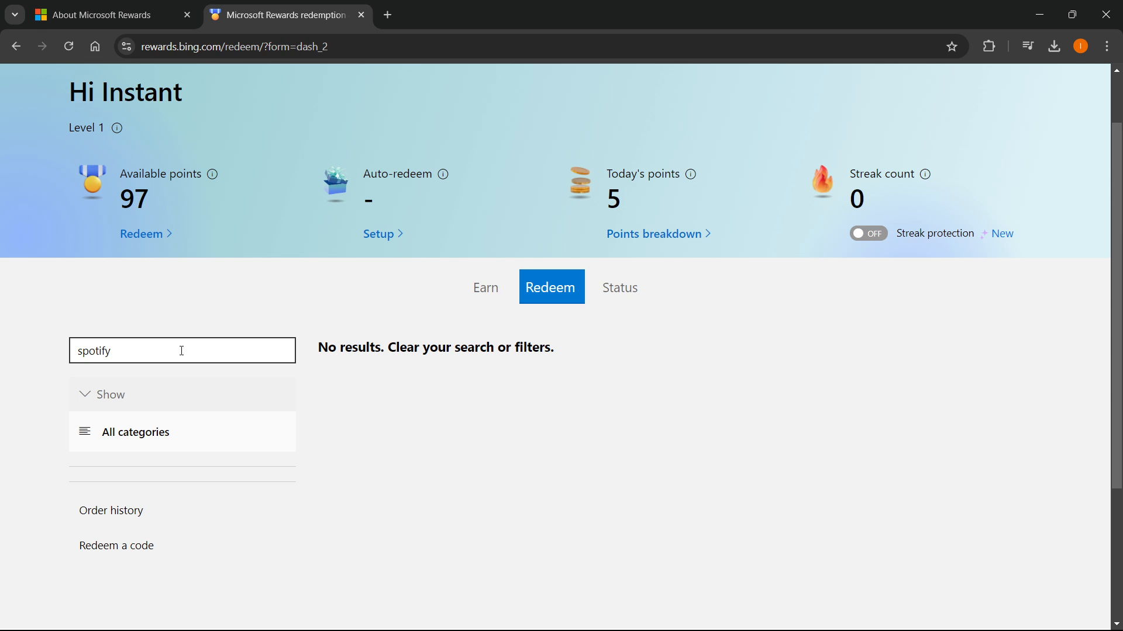
mouse_move(318, 337)
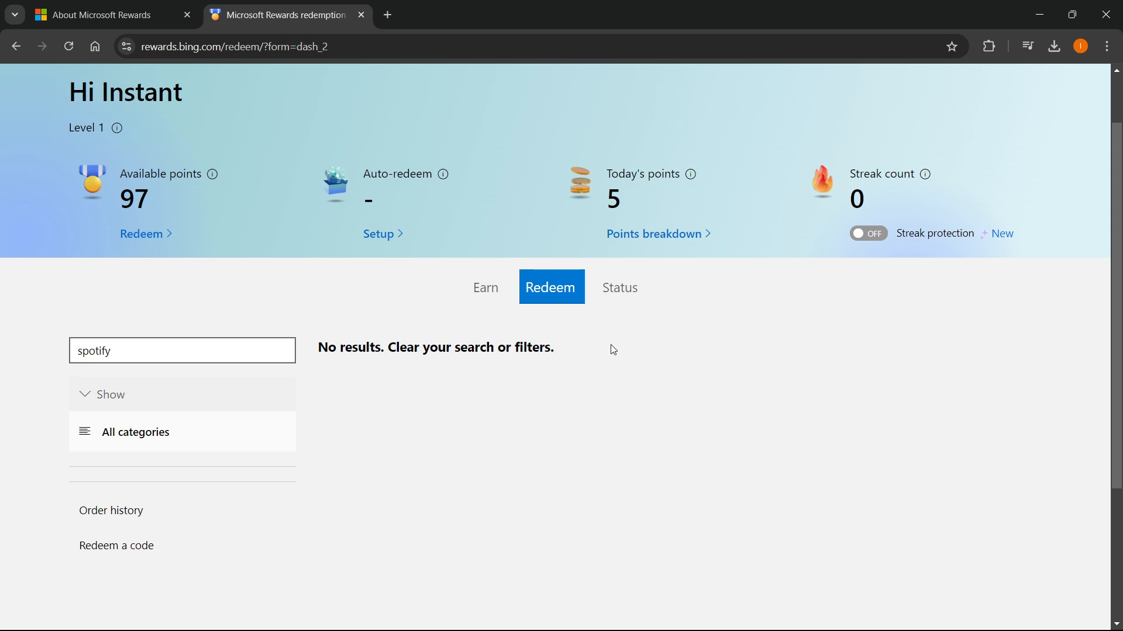
mouse_move(485, 287)
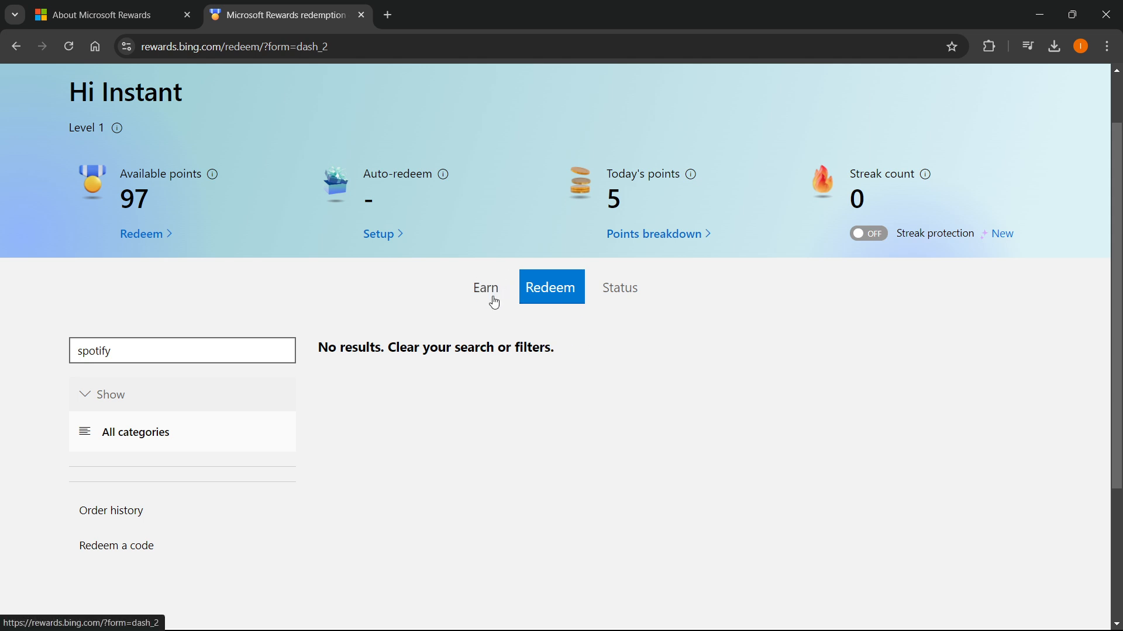
mouse_move(605, 304)
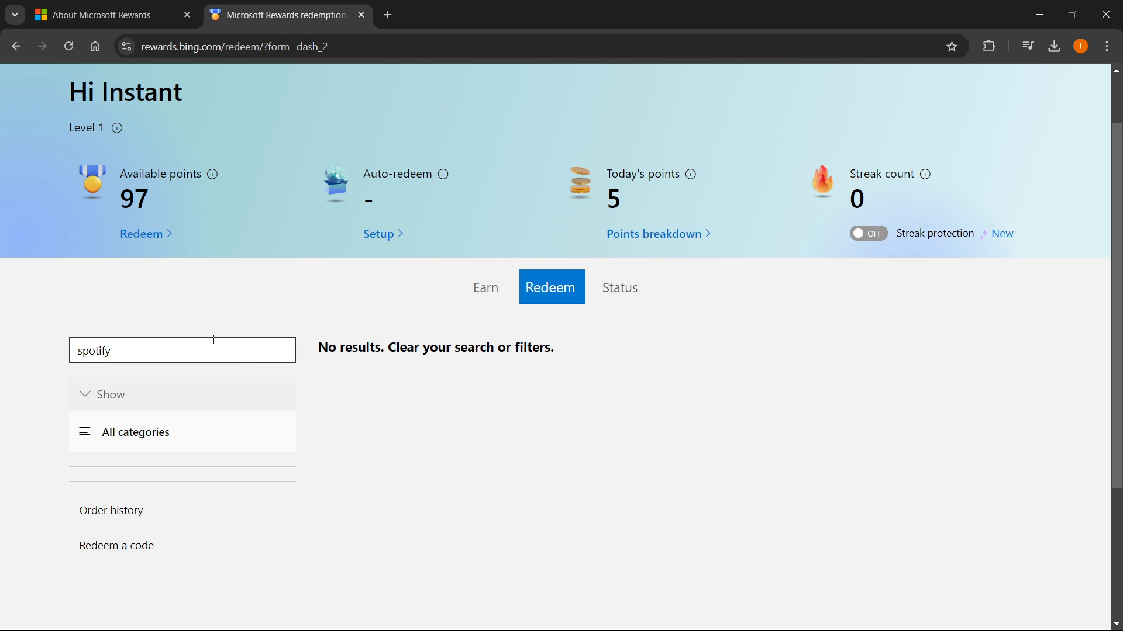
mouse_move(485, 373)
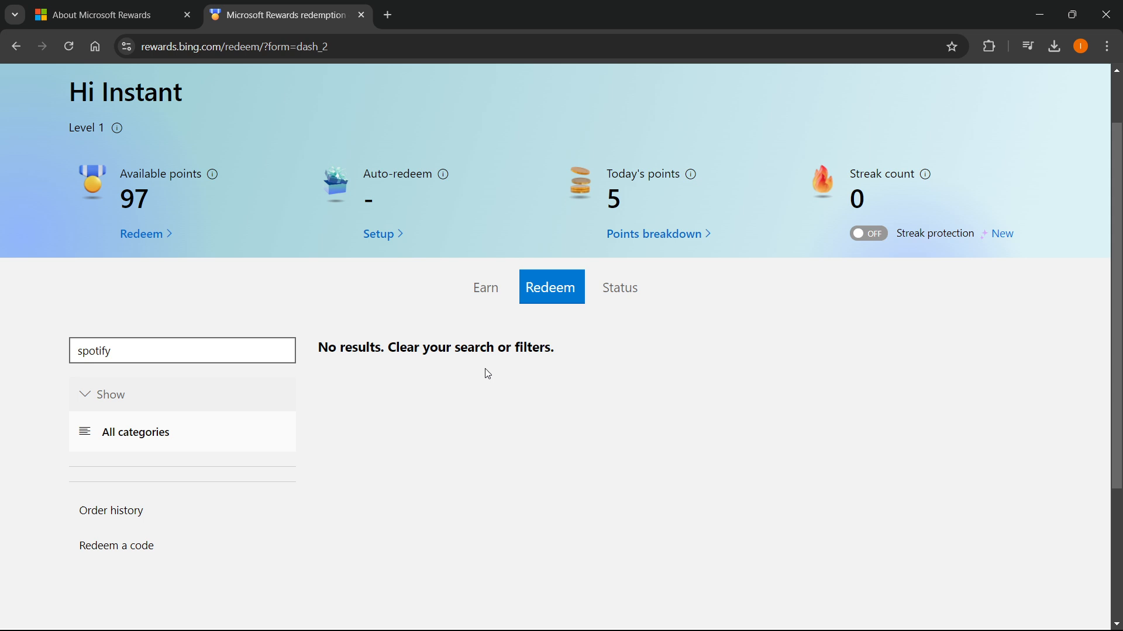
mouse_move(637, 376)
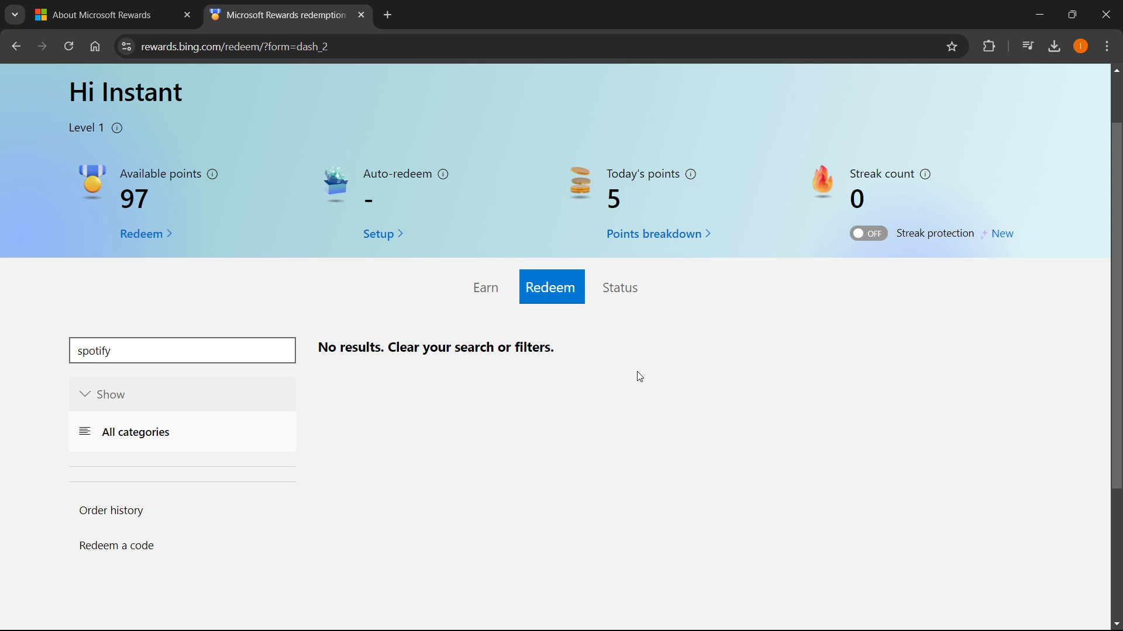
mouse_move(1109, 389)
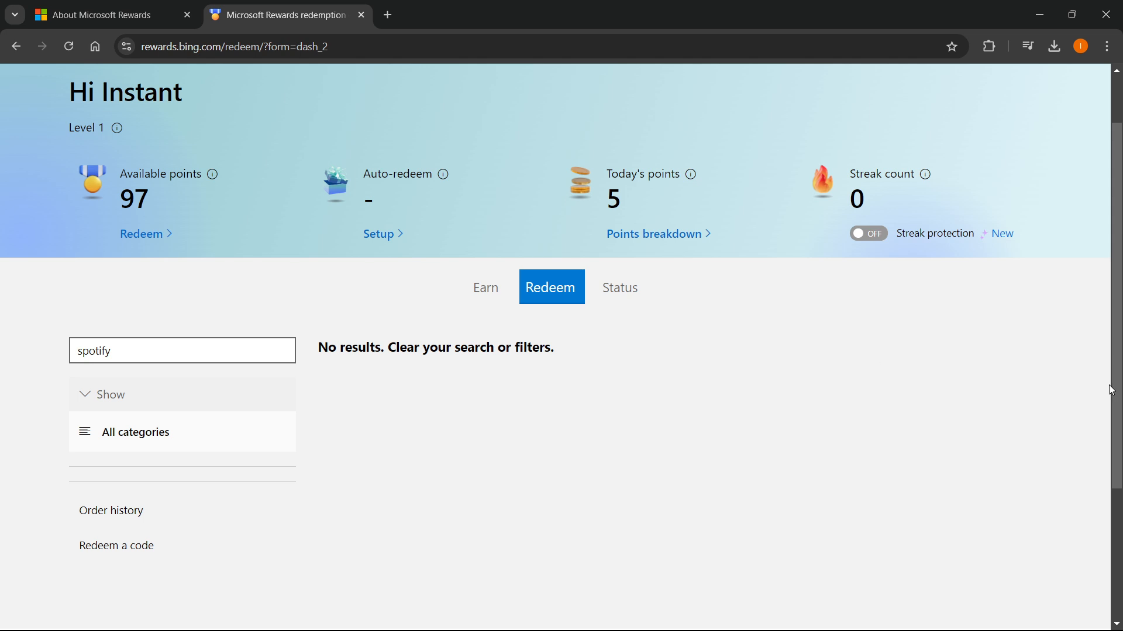